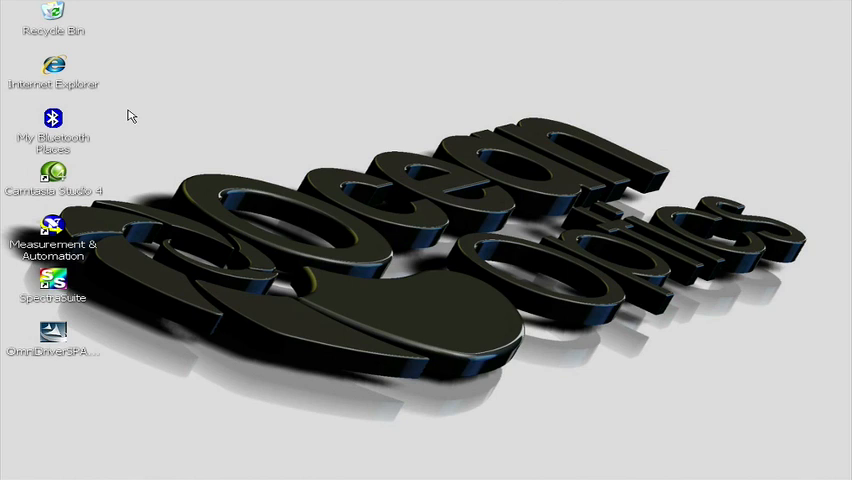
mouse_move(158, 448)
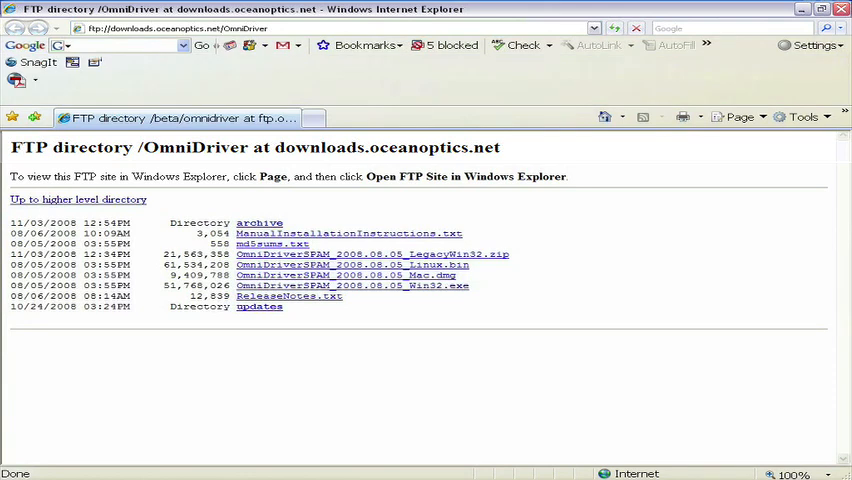
mouse_move(232, 404)
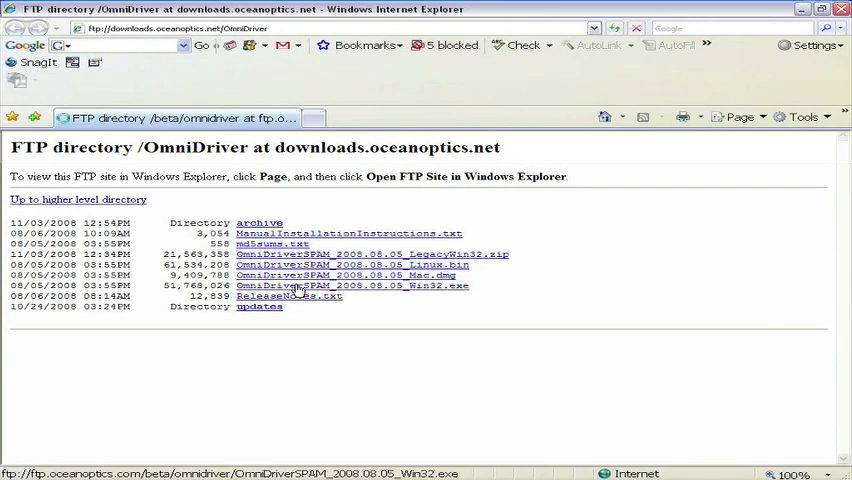
Step: Download OmniDriverSPAM_2008.08.05_Win32.exe from the FTP listing and save it to the computer
left_click(352, 286)
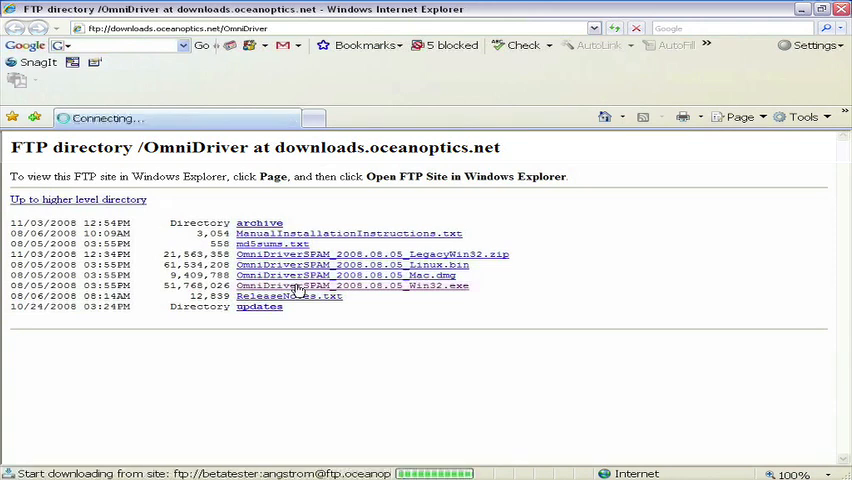
left_click(352, 284)
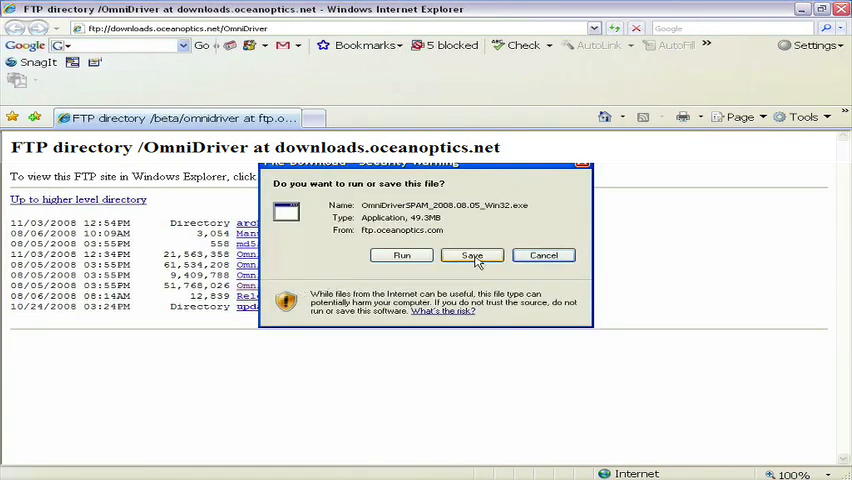
left_click(472, 256)
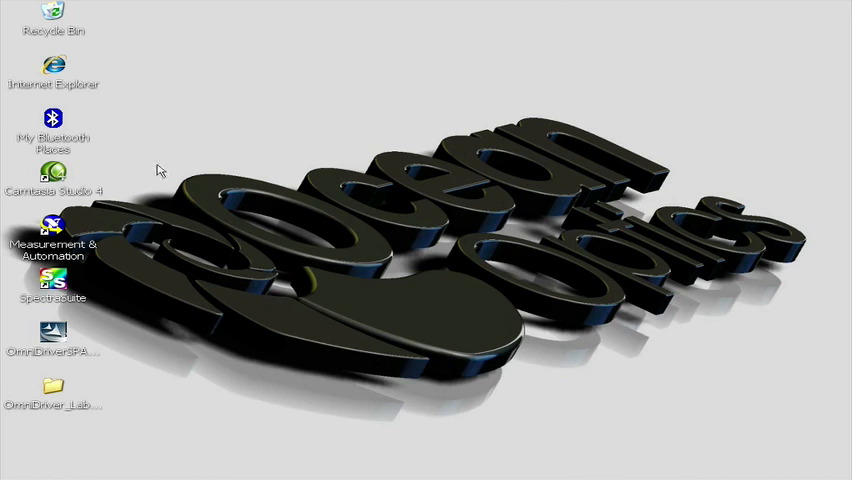
Step: Launch the OmniDriverSPAM_2008.08.05_Win32 installer from its desktop icon
left_click(52, 336)
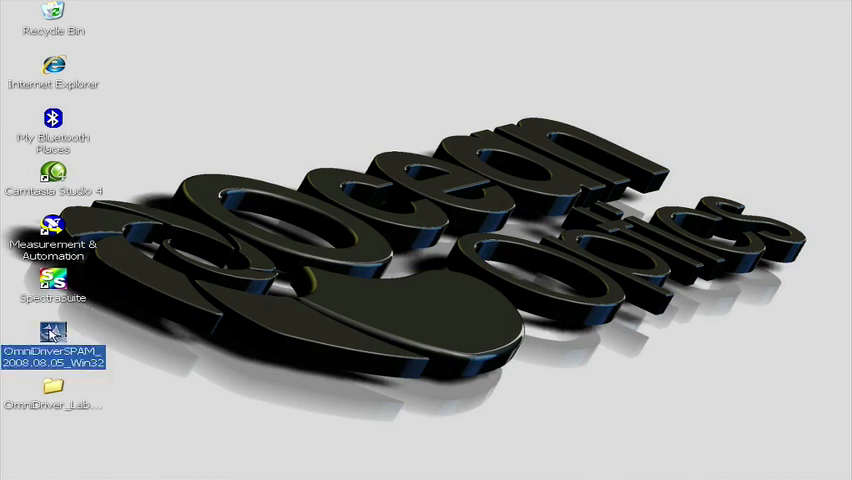
double_click(52, 332)
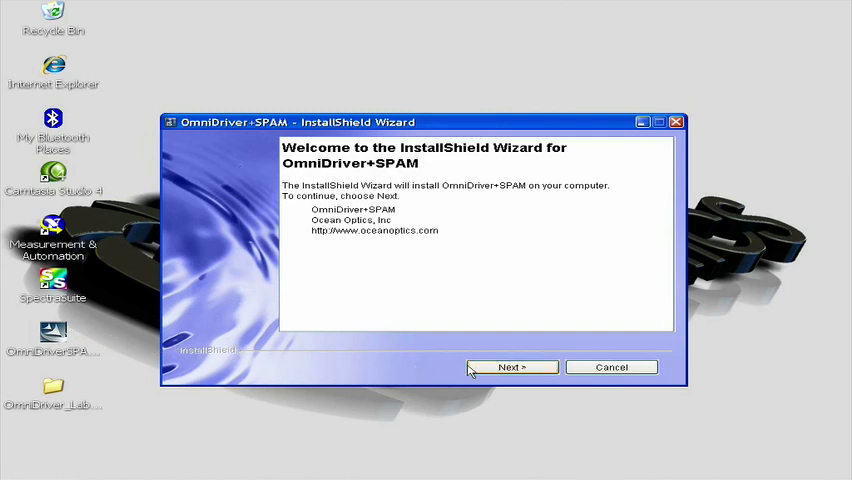
Step: Continue past the welcome page and the administrator requirement notice to the Warning page
left_click(512, 368)
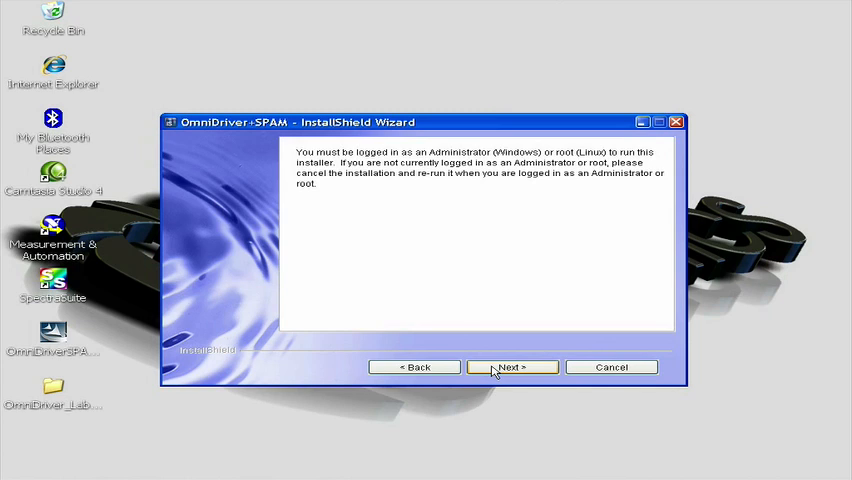
left_click(512, 368)
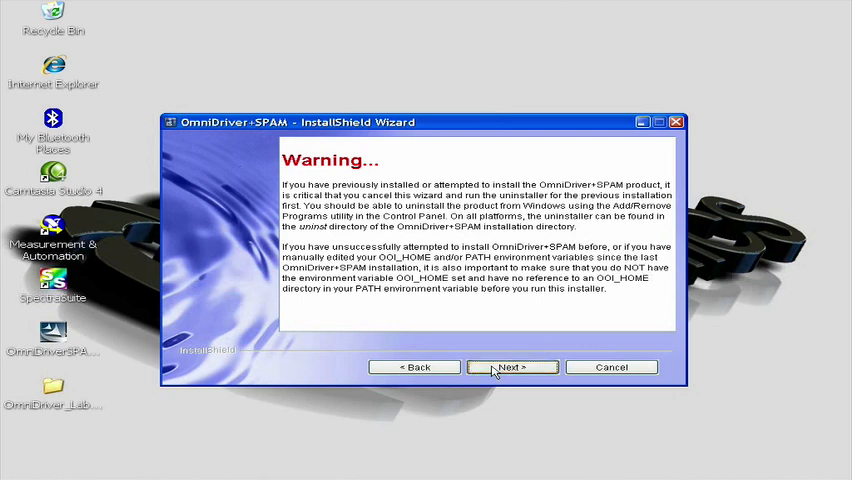
Step: Acknowledge the previous-installation warning, submit the password, and keep the default installation directory
left_click(512, 368)
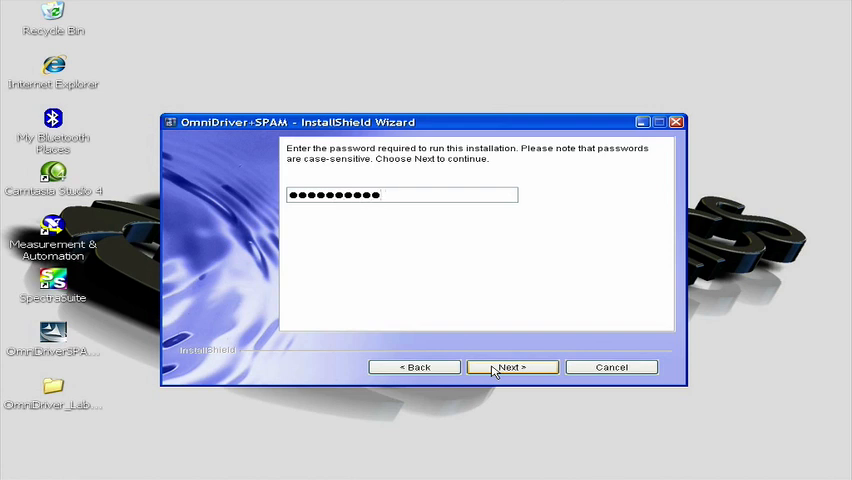
left_click(512, 368)
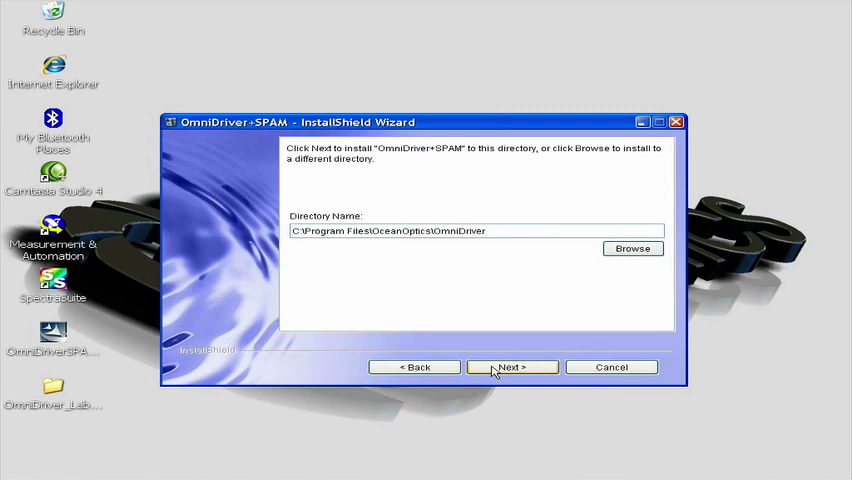
left_click(512, 368)
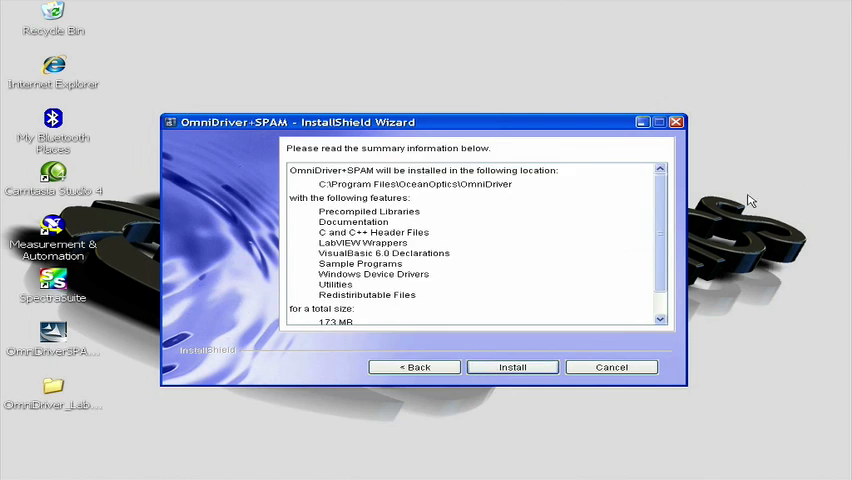
Step: Review the feature summary and install OmniDriver+SPAM through to the JDK notice
scroll("down", 3)
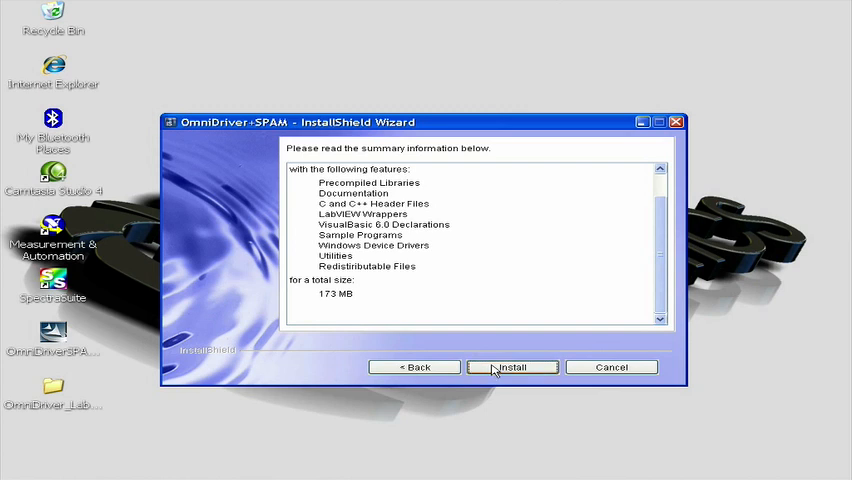
left_click(512, 368)
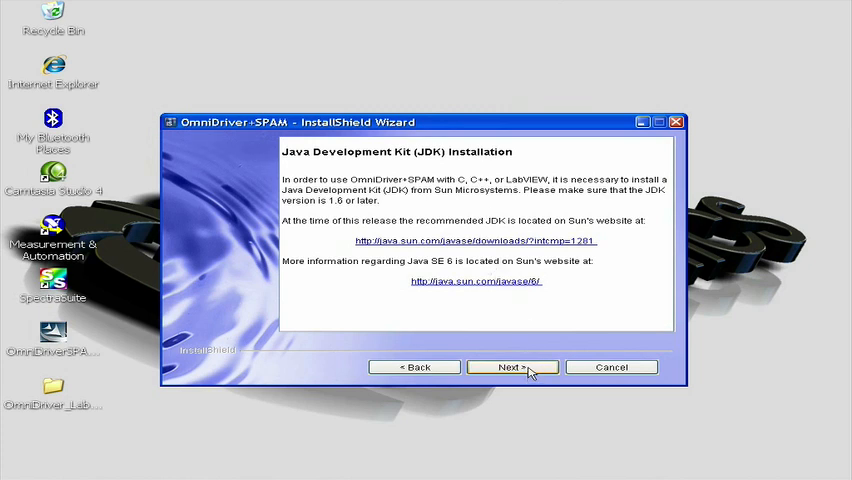
Step: Acknowledge the Java Development Kit notice and finish the wizard after successful installation
left_click(510, 368)
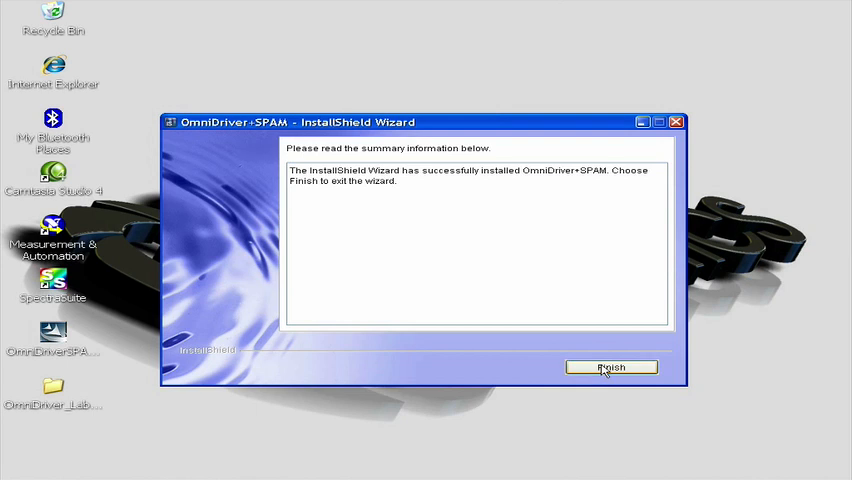
left_click(612, 368)
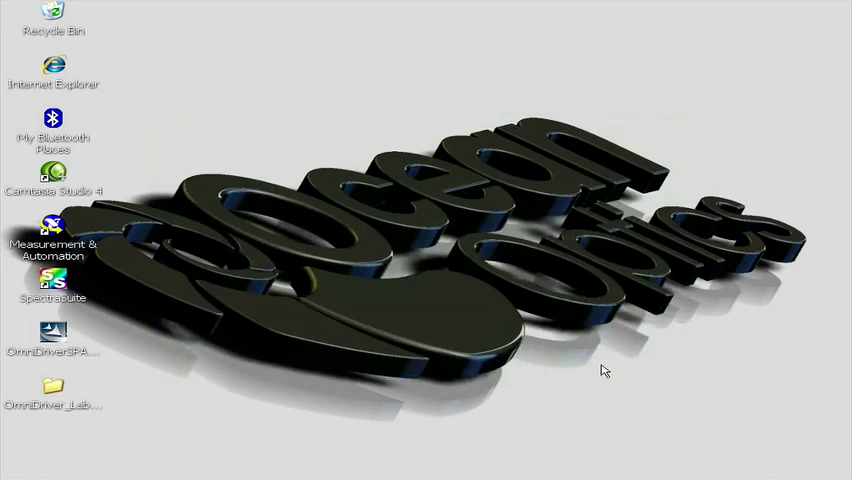